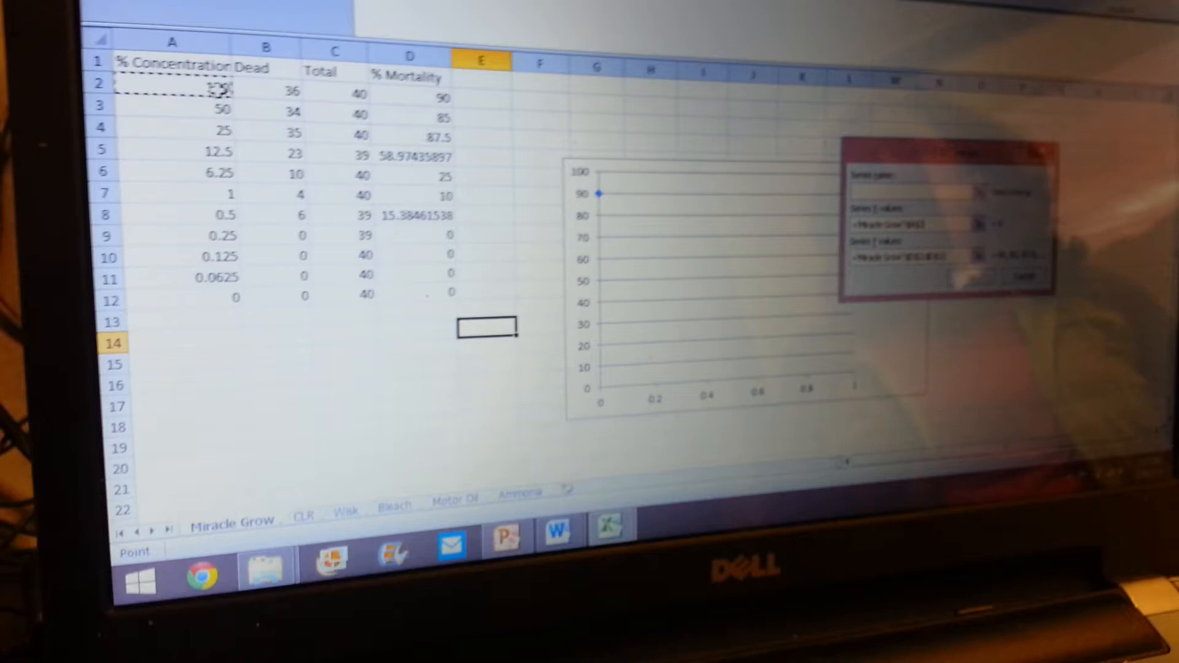
Remove the unfinished scatter chart, leaving only the Miracle Grow mortality data on the sheet
right_click(752, 226)
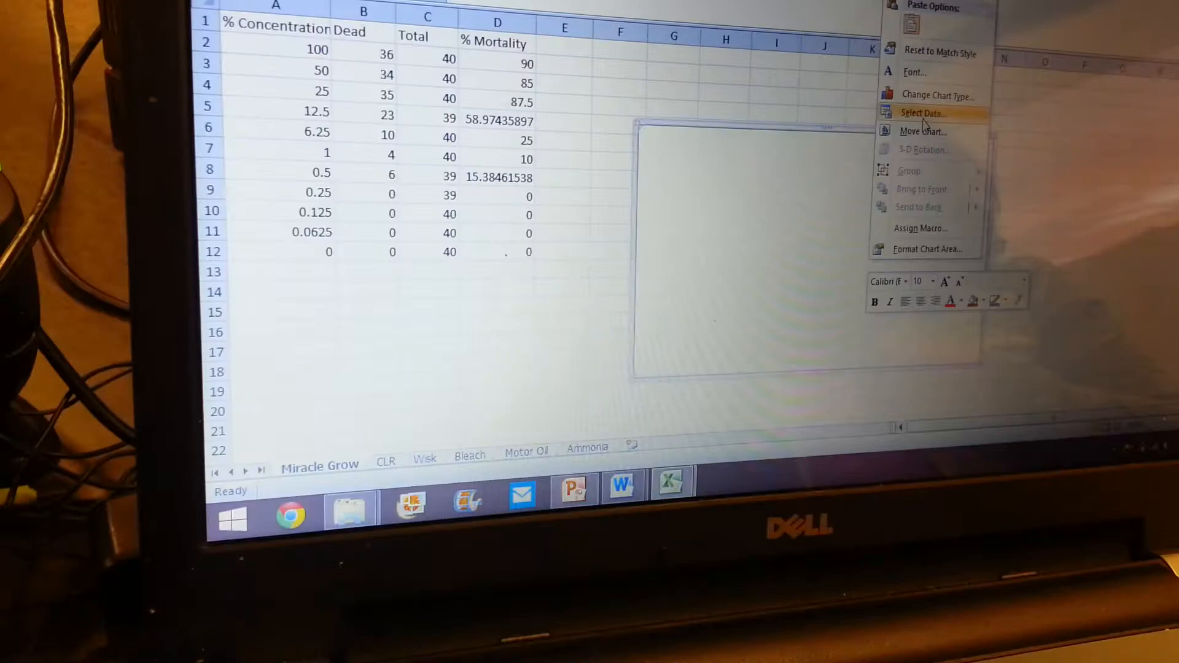
left_click(920, 112)
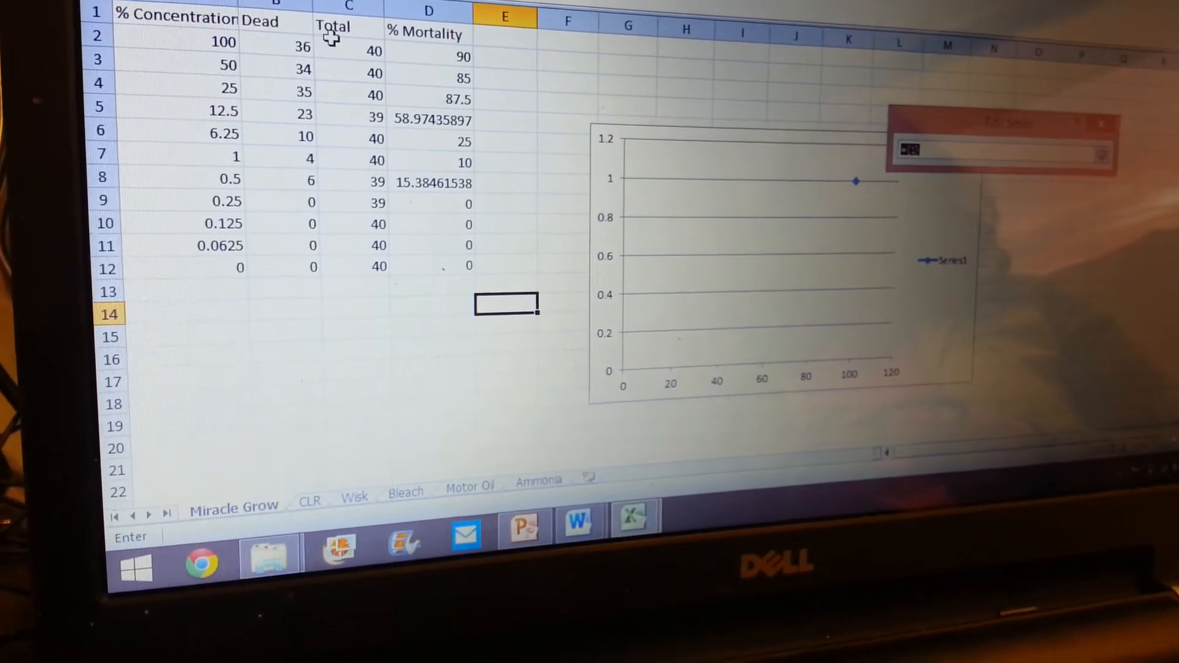
left_click_drag(432, 75, 431, 267)
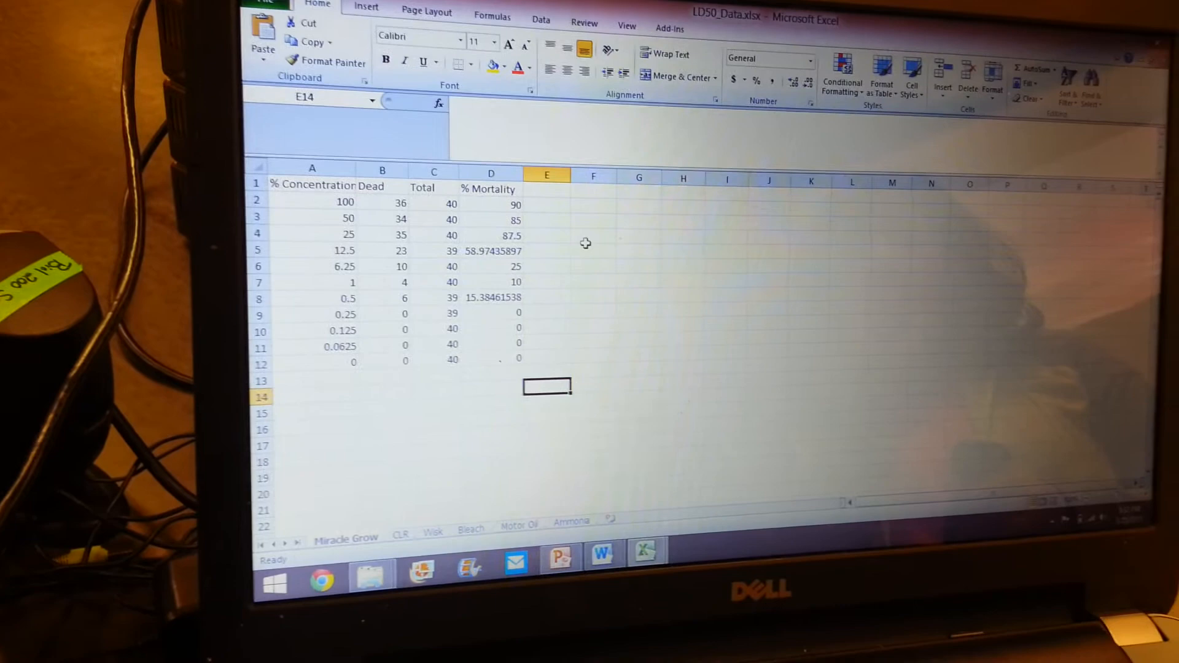
Insert a scatter chart with X values A2:A12 (concentration) and Y values D2:D12 (% mortality)
left_click(781, 18)
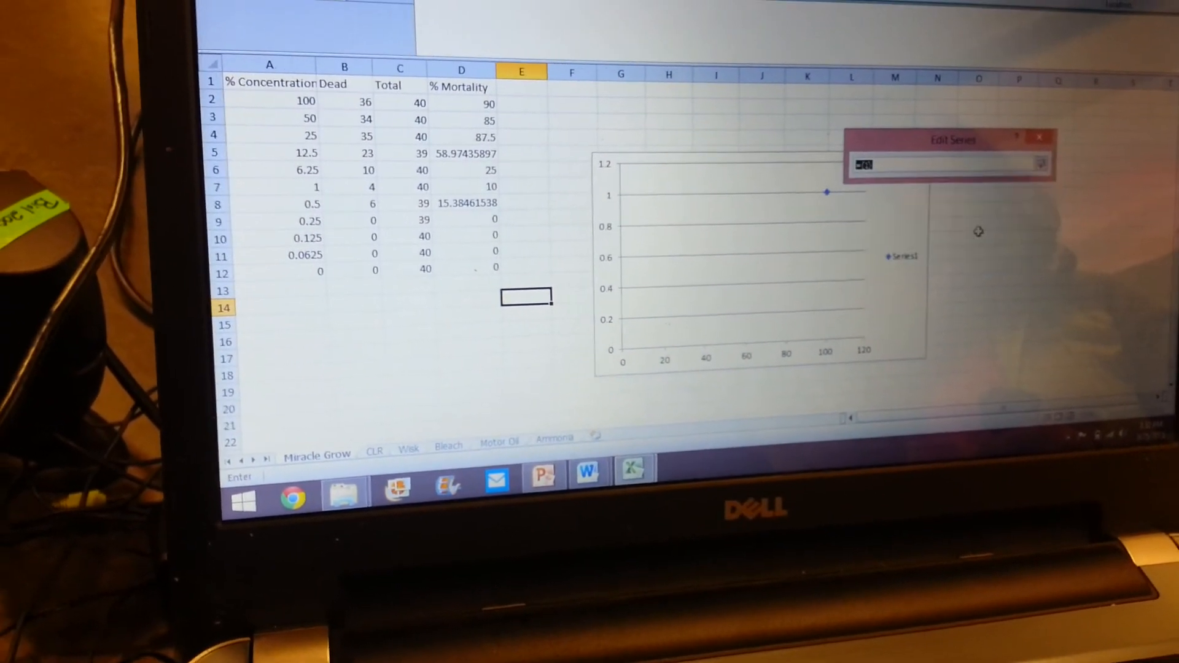
left_click_drag(464, 81, 464, 181)
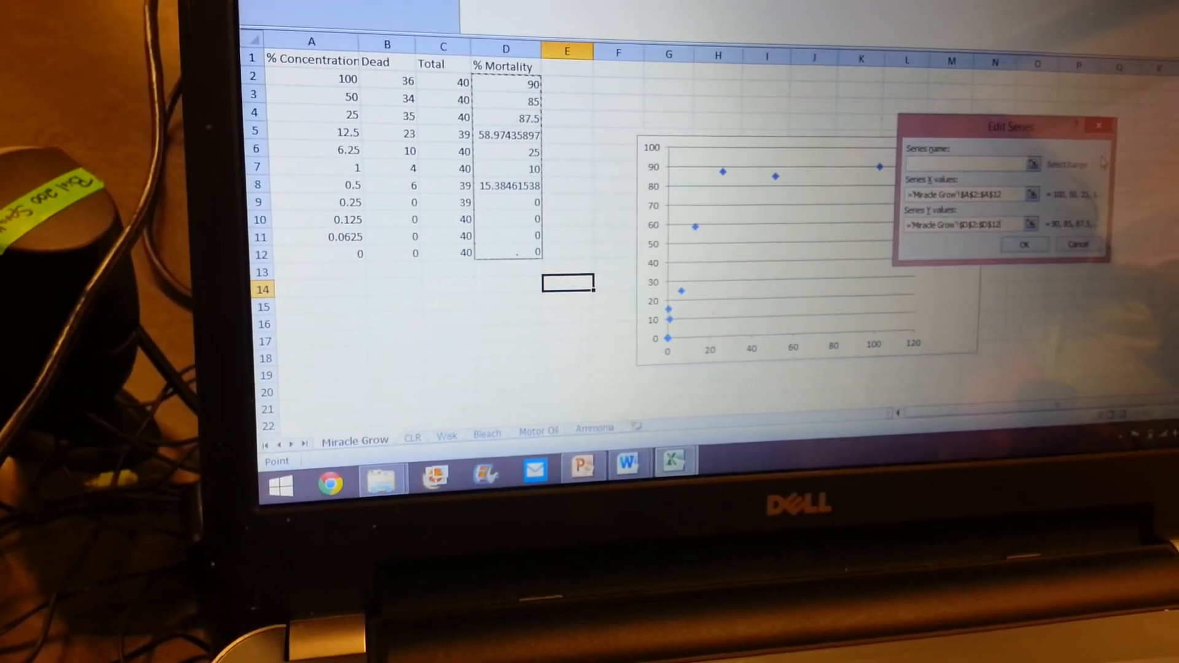
left_click(1023, 243)
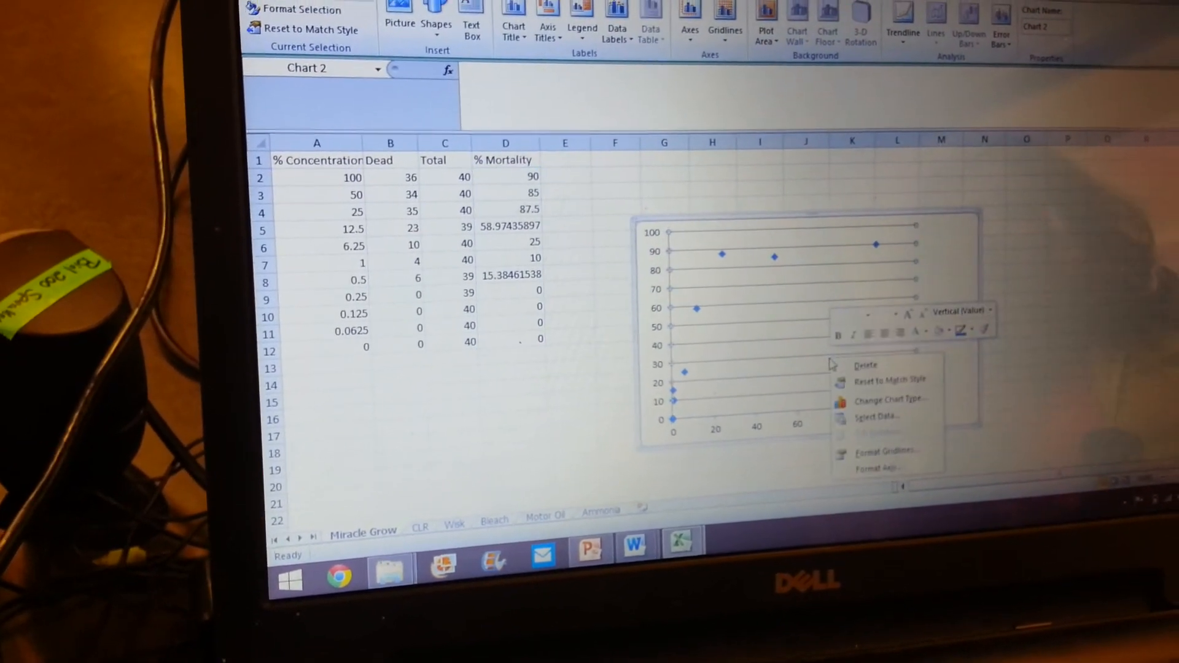
Add a second series with X values 1, 100 and Y values 50, 50 via Select Data
left_click(875, 417)
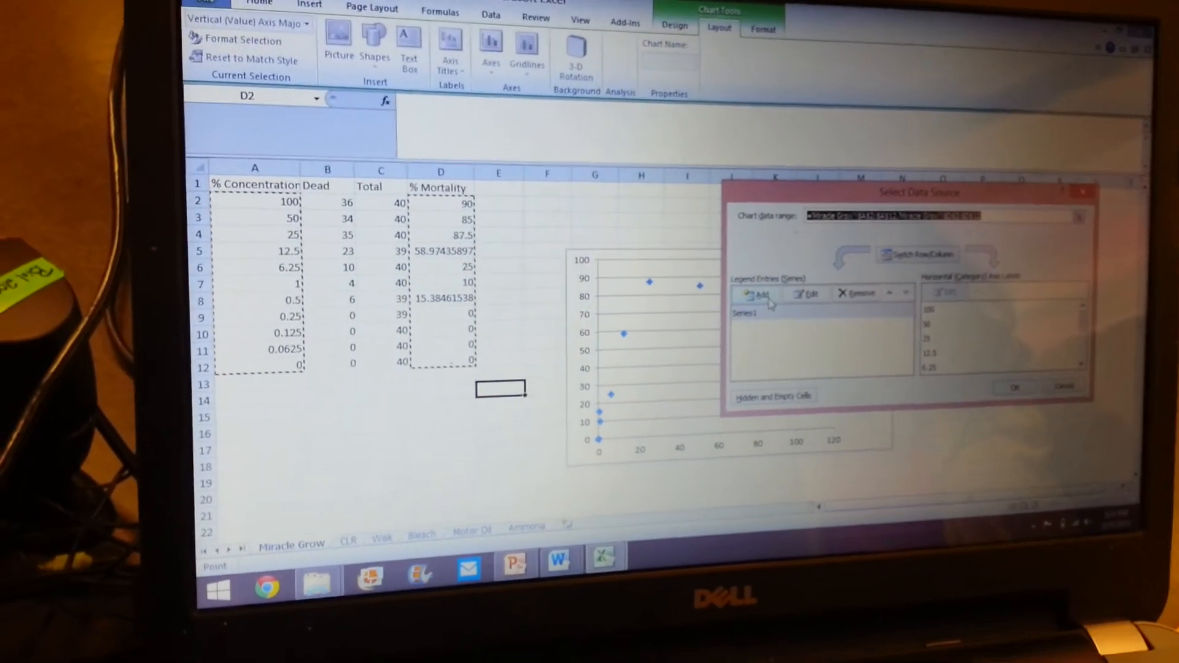
left_click(759, 293)
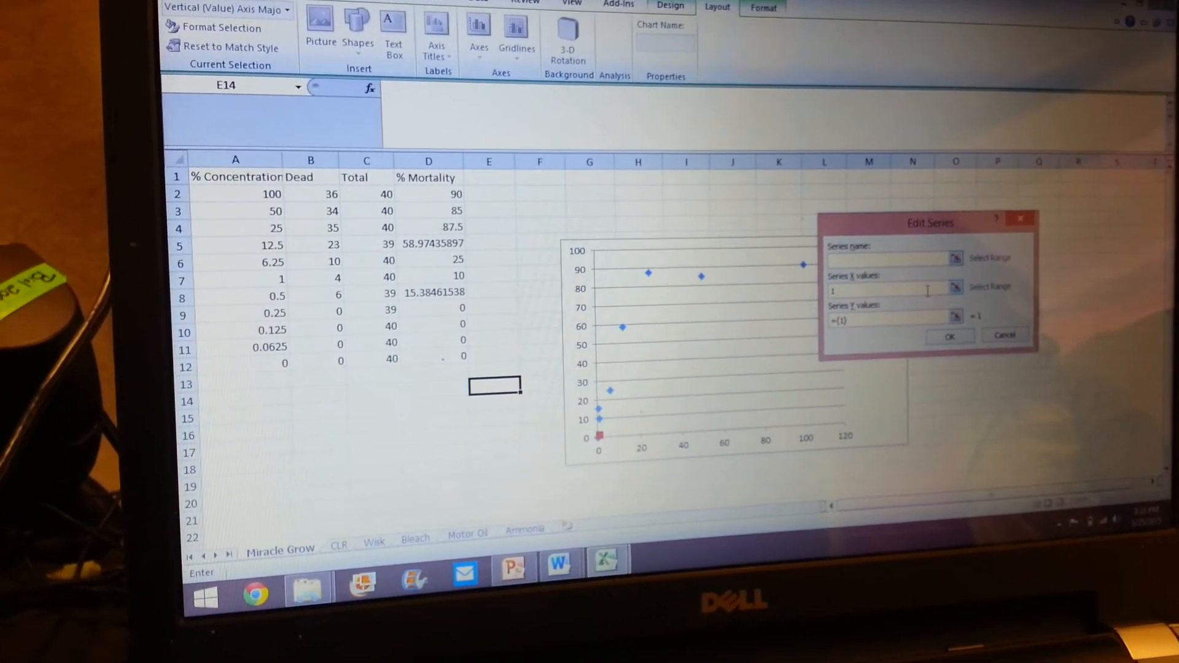
type("50, 50")
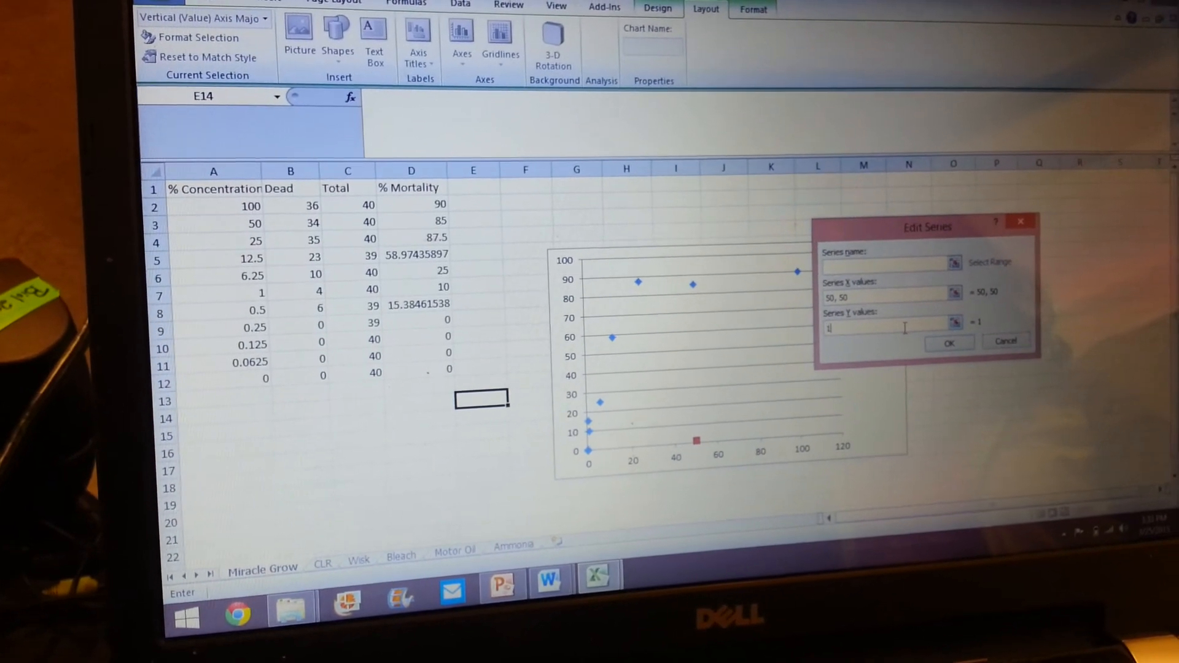
type(", 100")
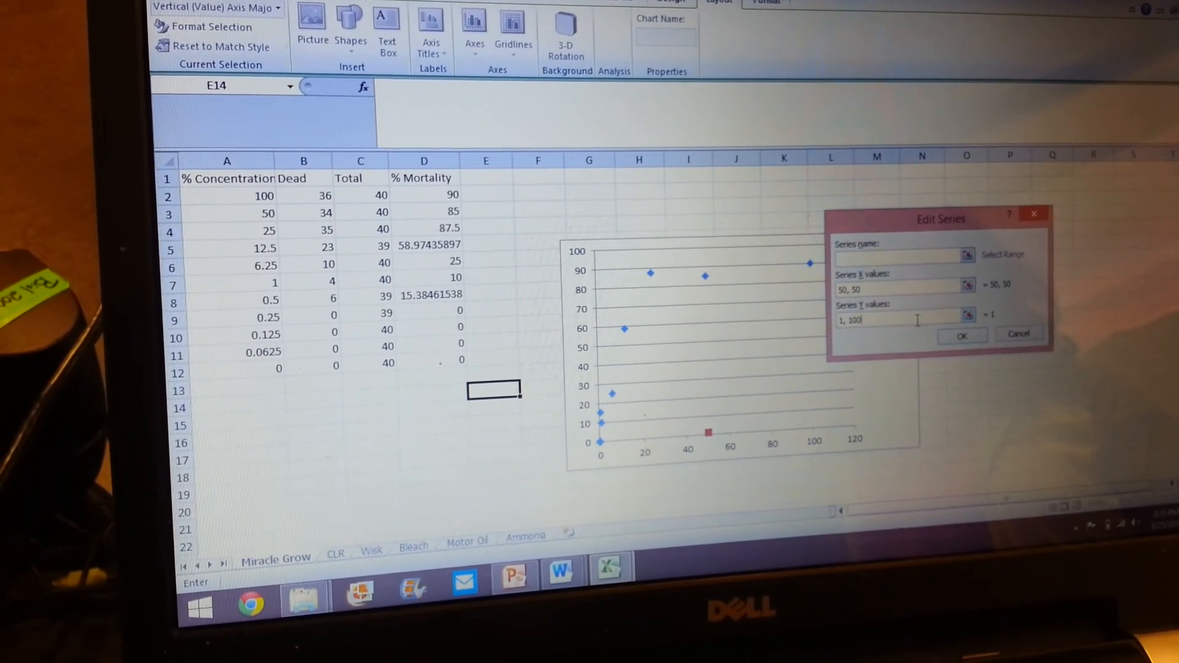
left_click(962, 335)
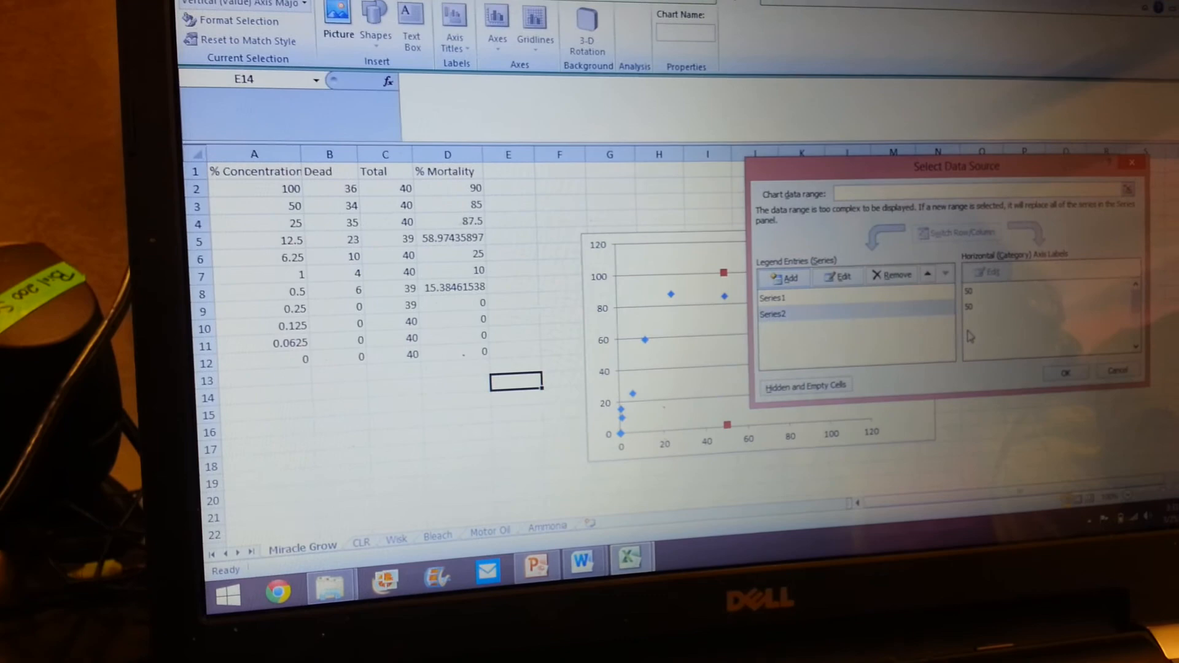
left_click(835, 277)
type("50, 50")
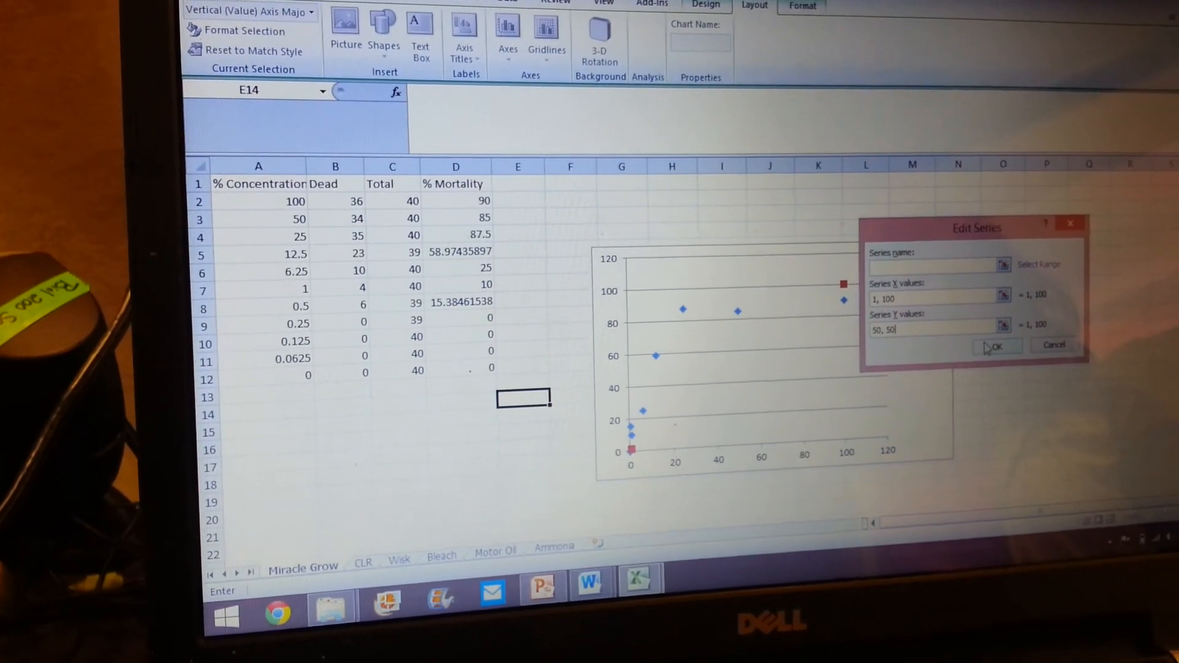
left_click(996, 346)
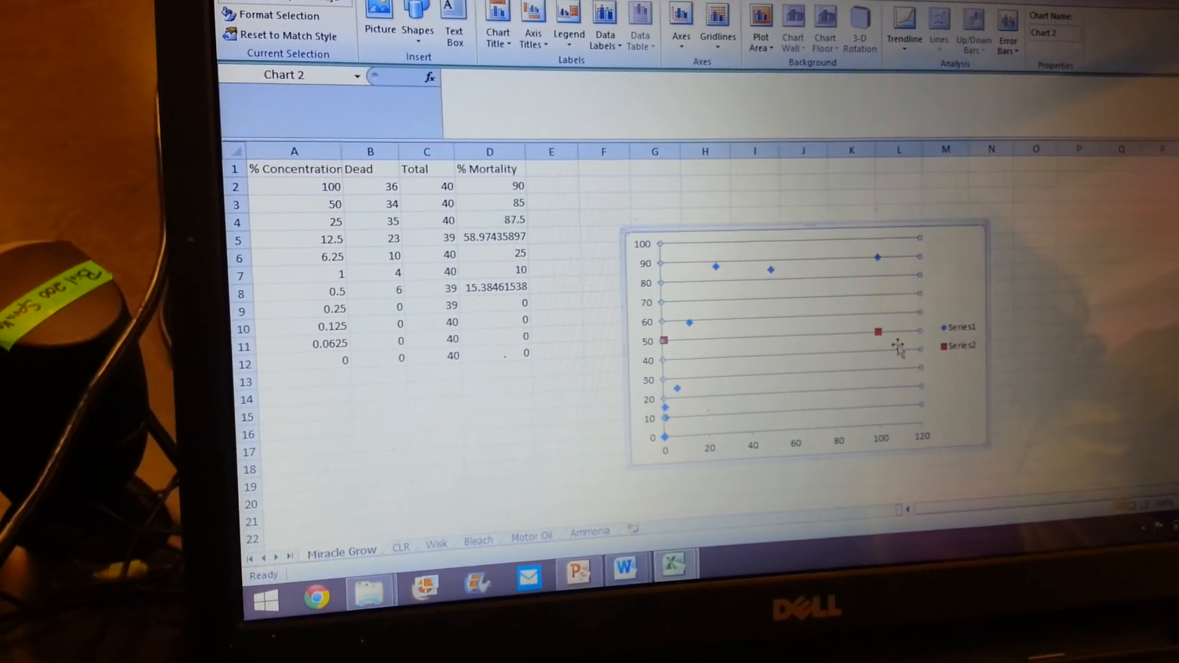
Change the chart type to X Y Scatter with Smooth Lines and Markers for both series
right_click(877, 329)
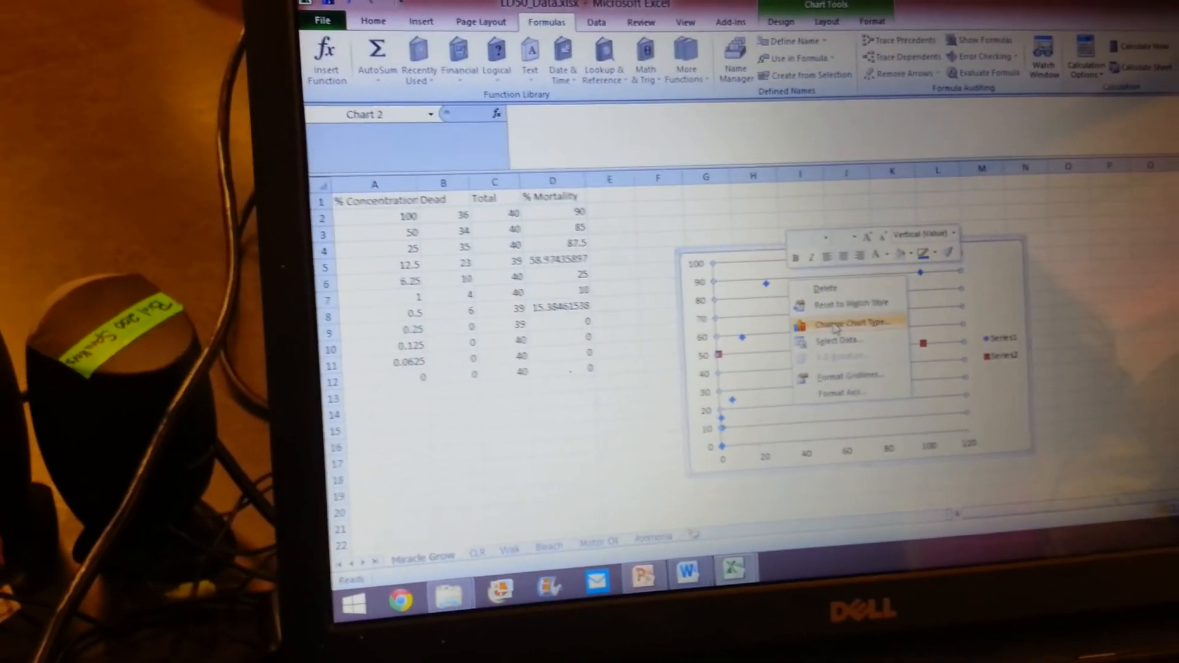
left_click(853, 323)
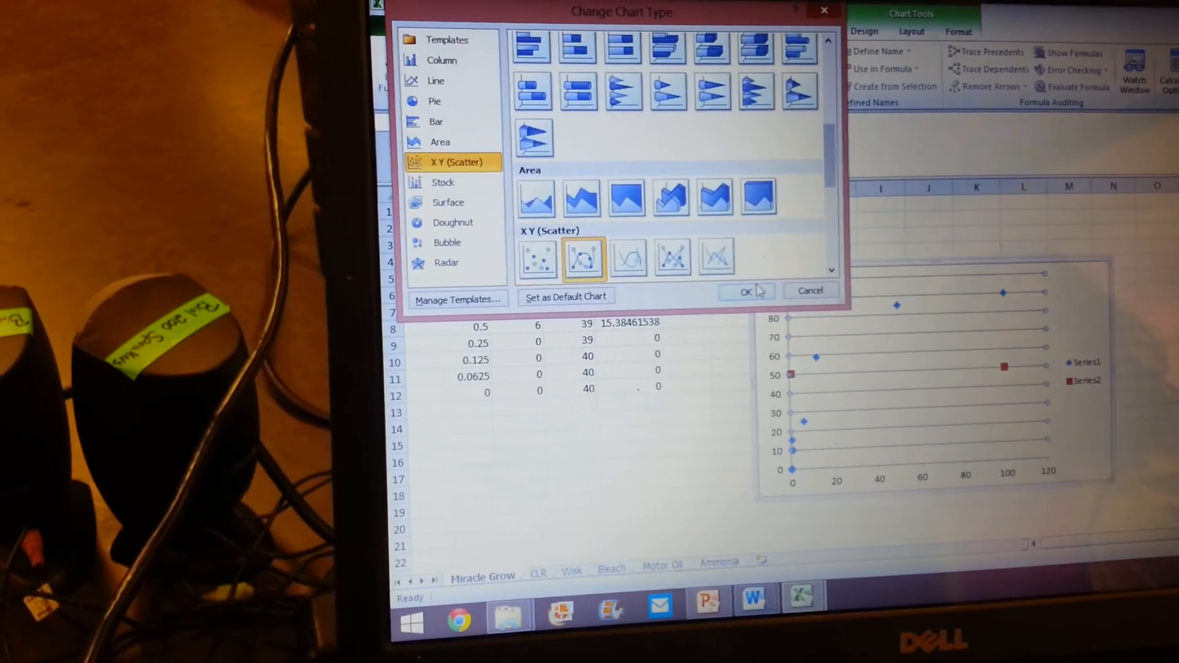
left_click(744, 293)
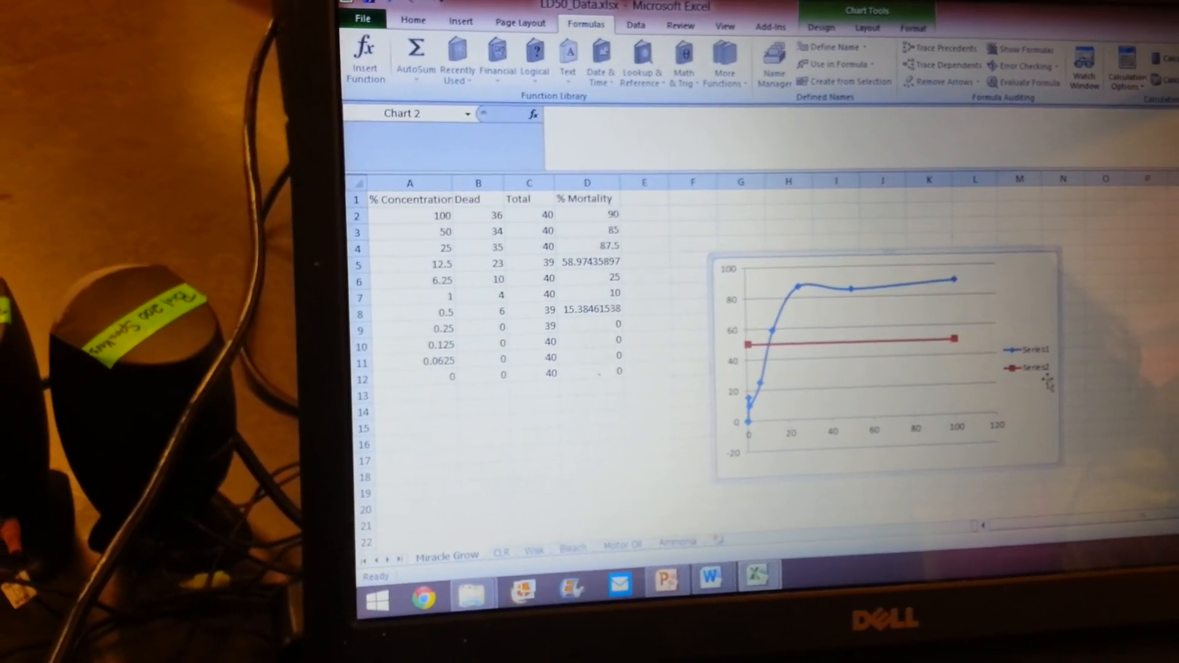
right_click(1033, 368)
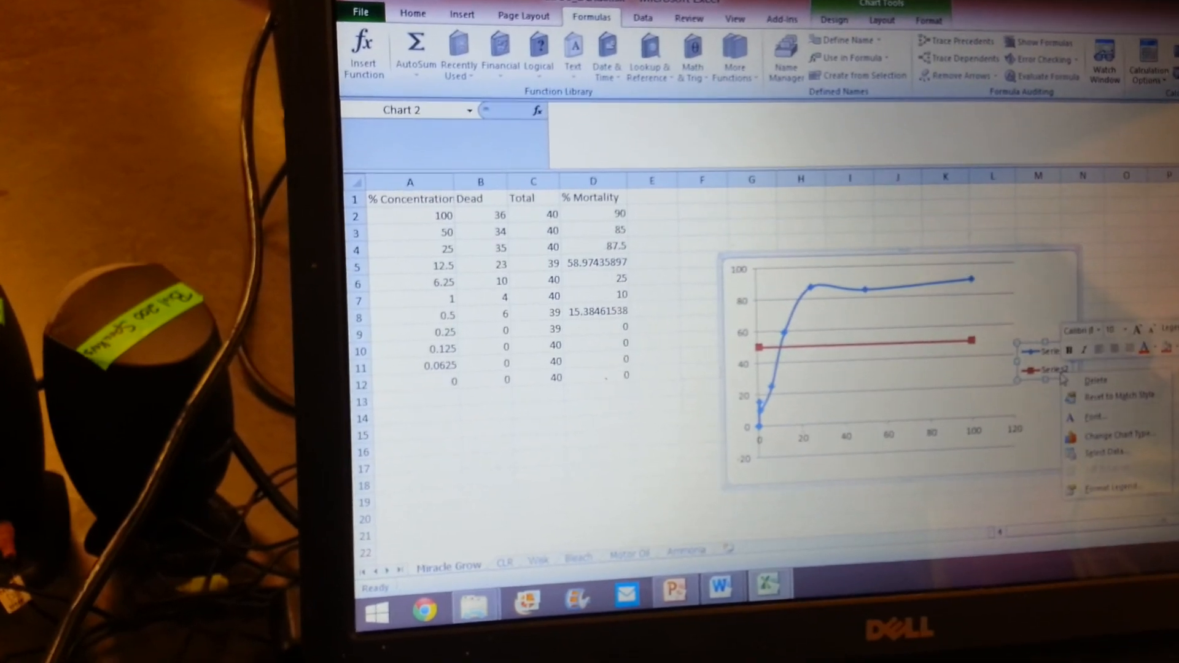